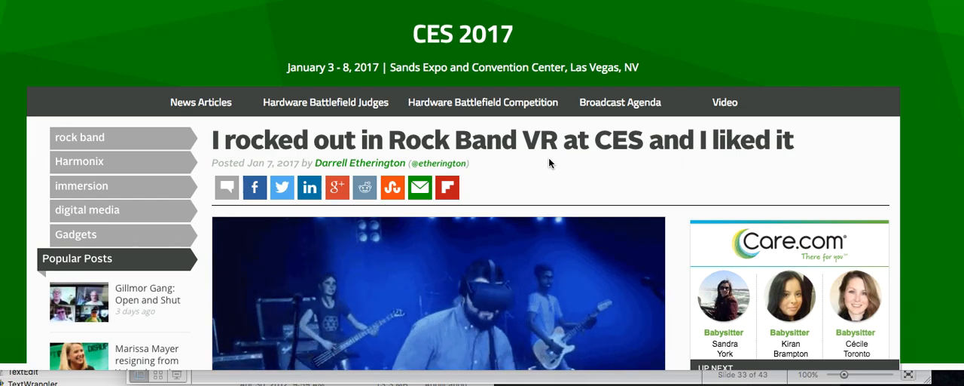
scroll(down, 3)
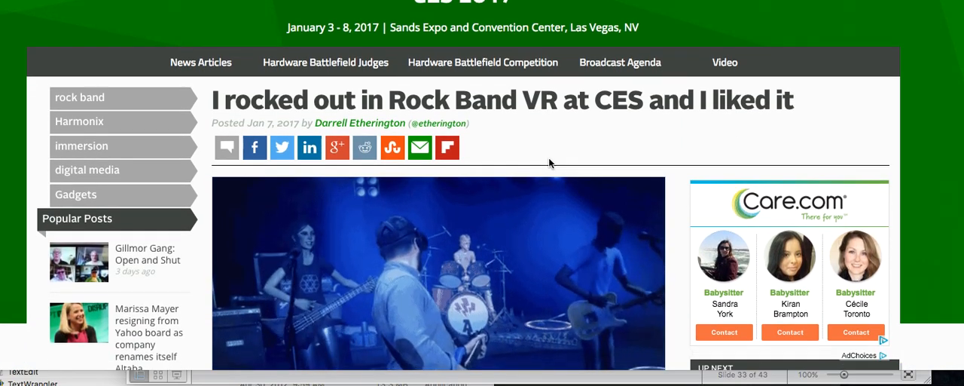
scroll(down, 3)
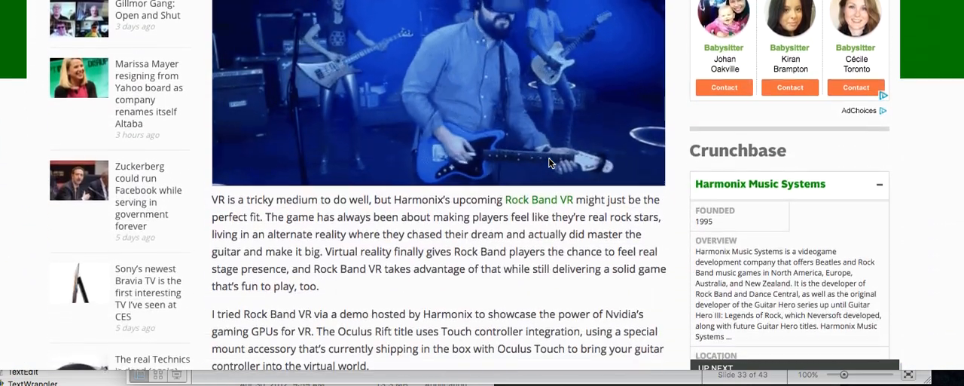
scroll(down, 3)
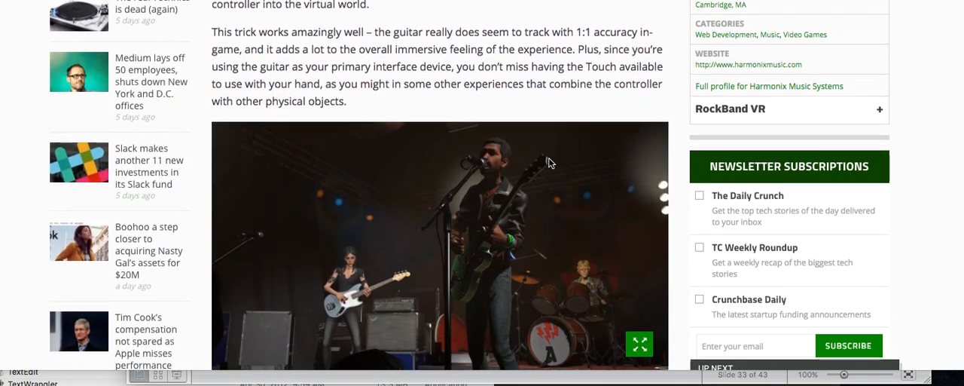
scroll(down, 3)
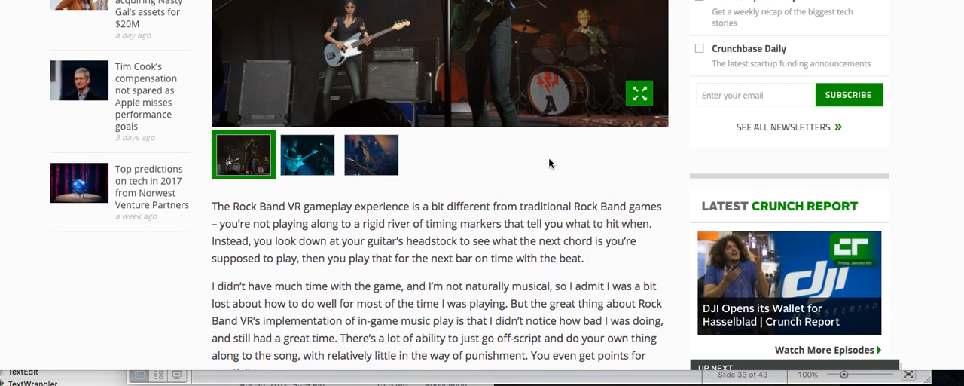
scroll(down, 3)
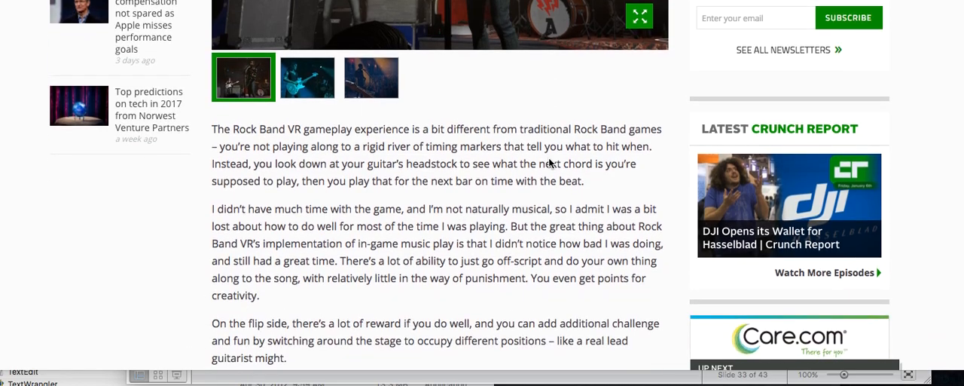
scroll(down, 3)
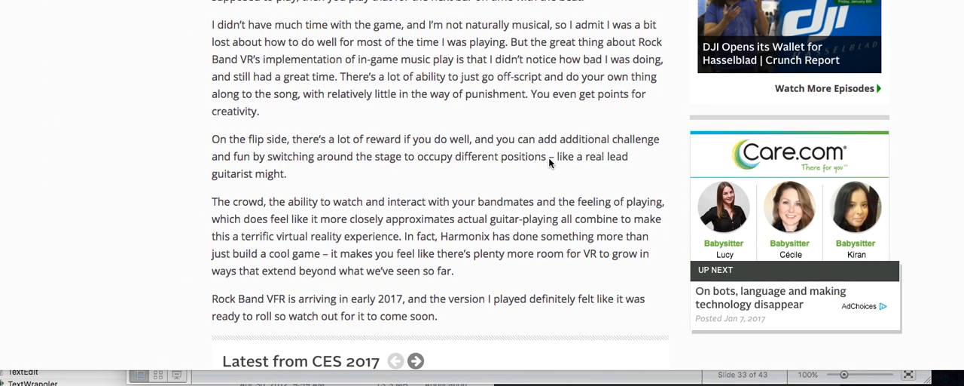
scroll(up, 3)
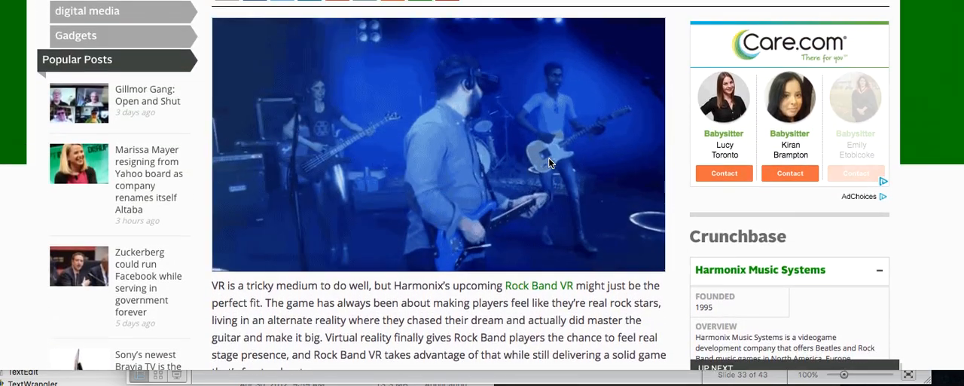
scroll(up, 3)
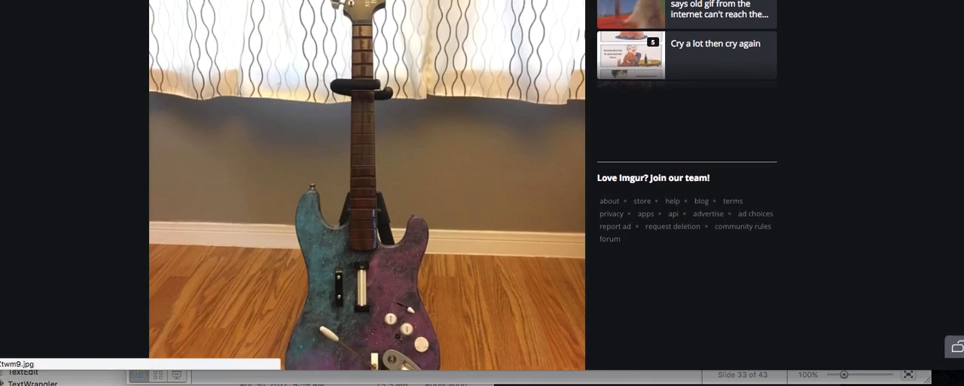
scroll(down, 3)
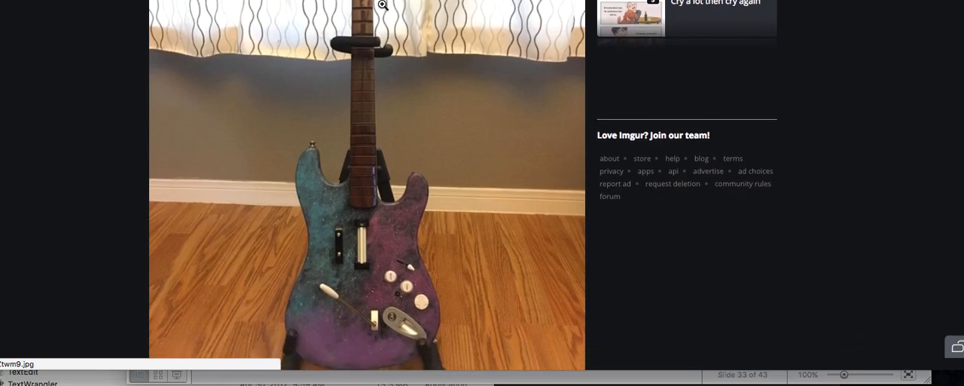
scroll(up, 3)
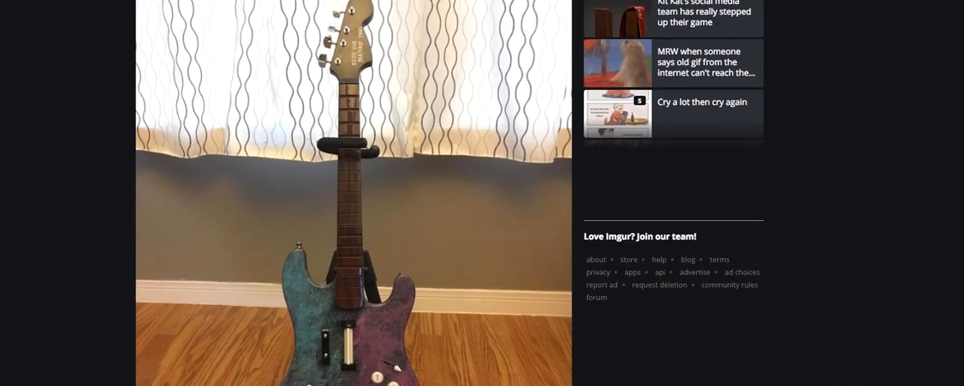
scroll(down, 3)
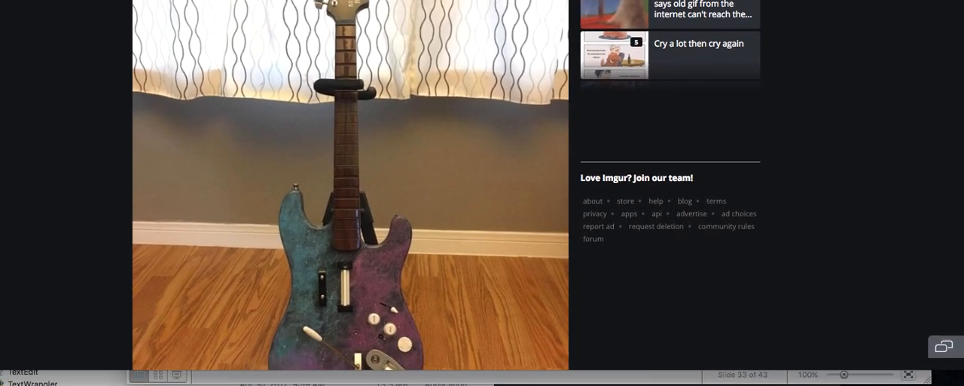
scroll(down, 3)
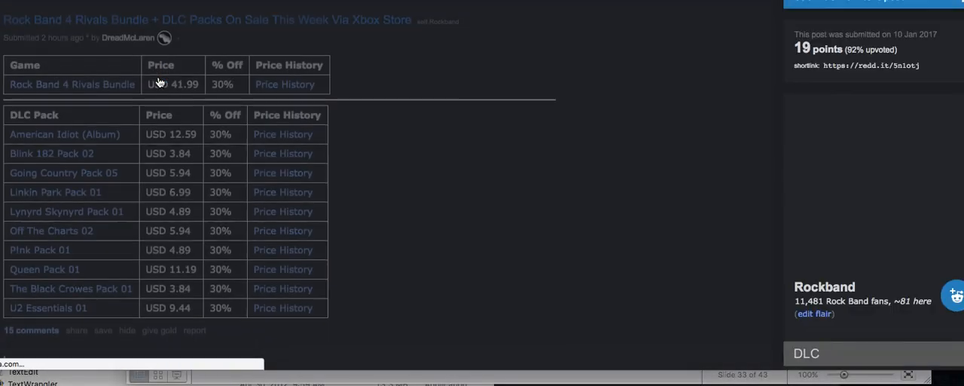
scroll(up, 3)
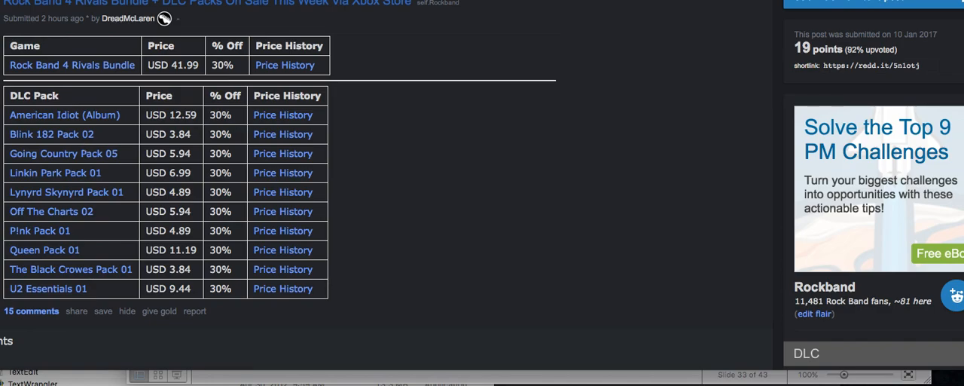
mouse_move(757, 355)
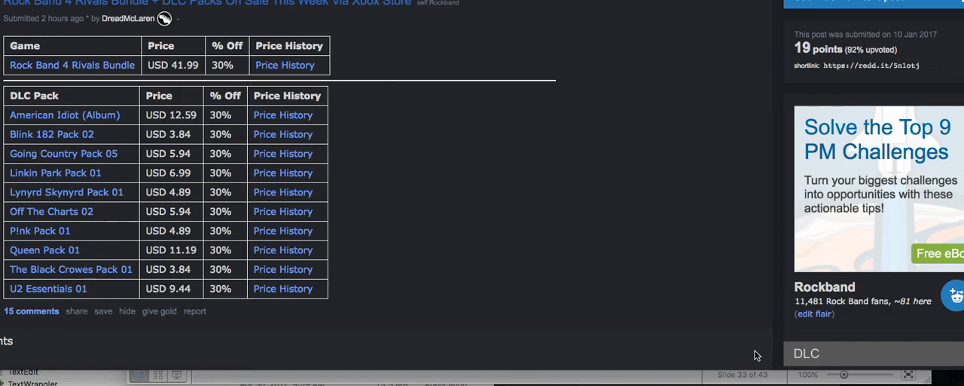